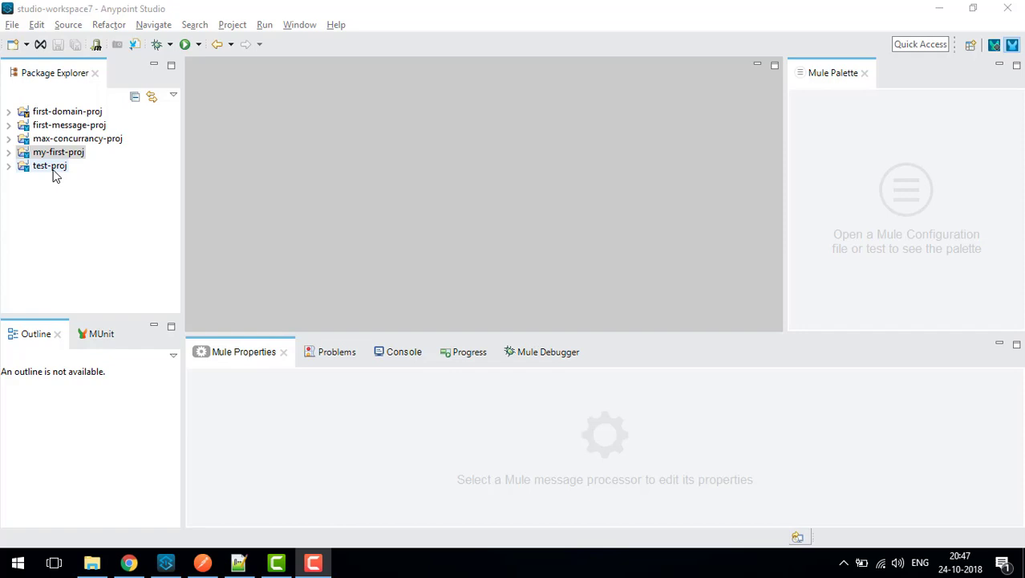
# - Create a new Mule Domain Project named domain-proj from the File menu and finish the wizard
pyautogui.click(58, 152)
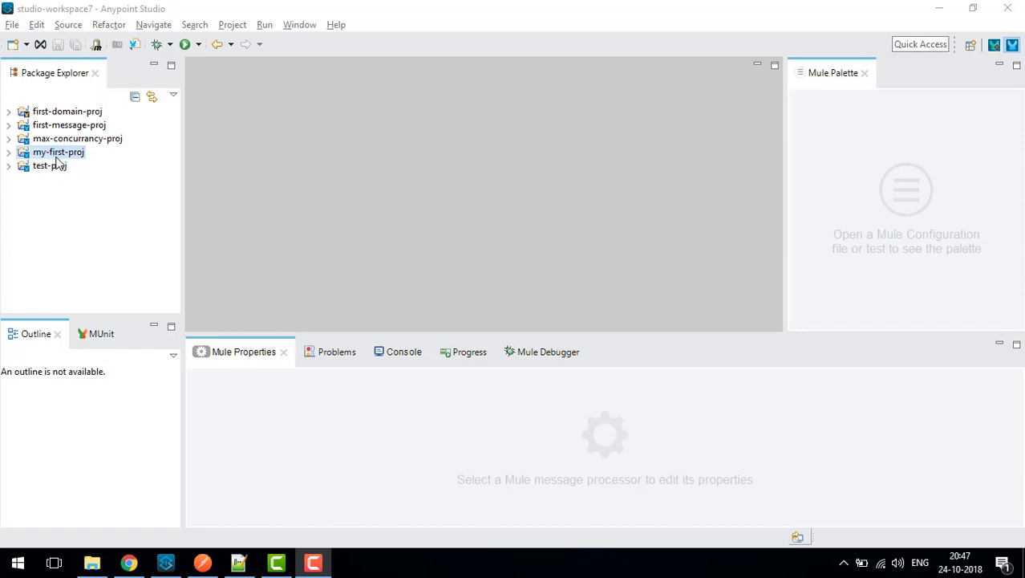
pyautogui.moveTo(58, 164)
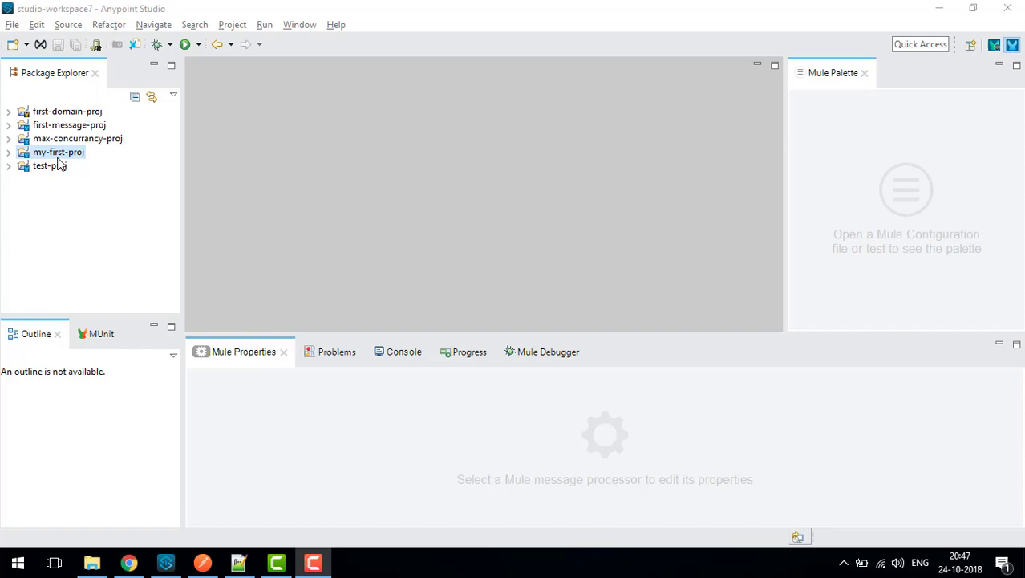
pyautogui.click(12, 24)
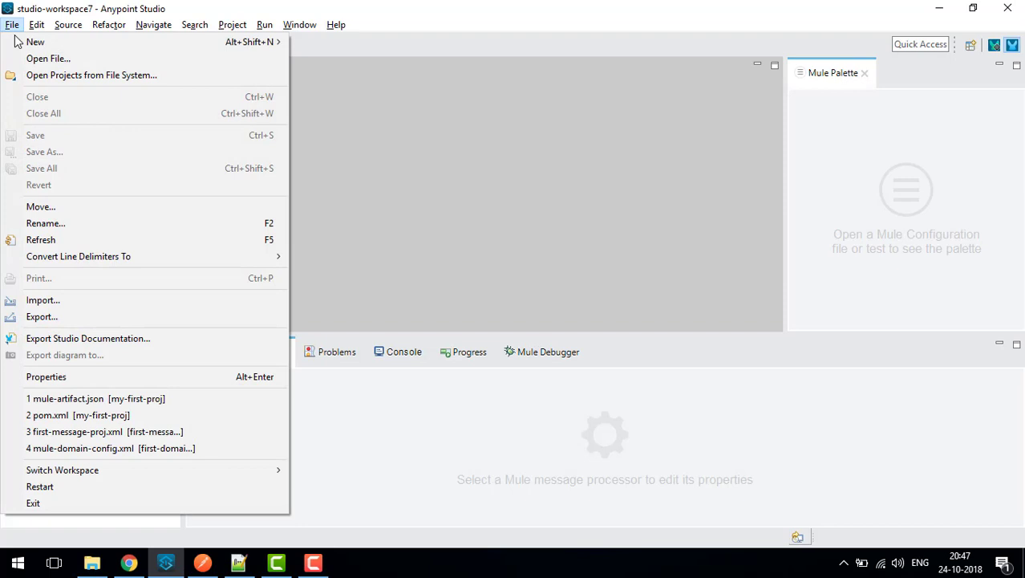
pyautogui.click(265, 24)
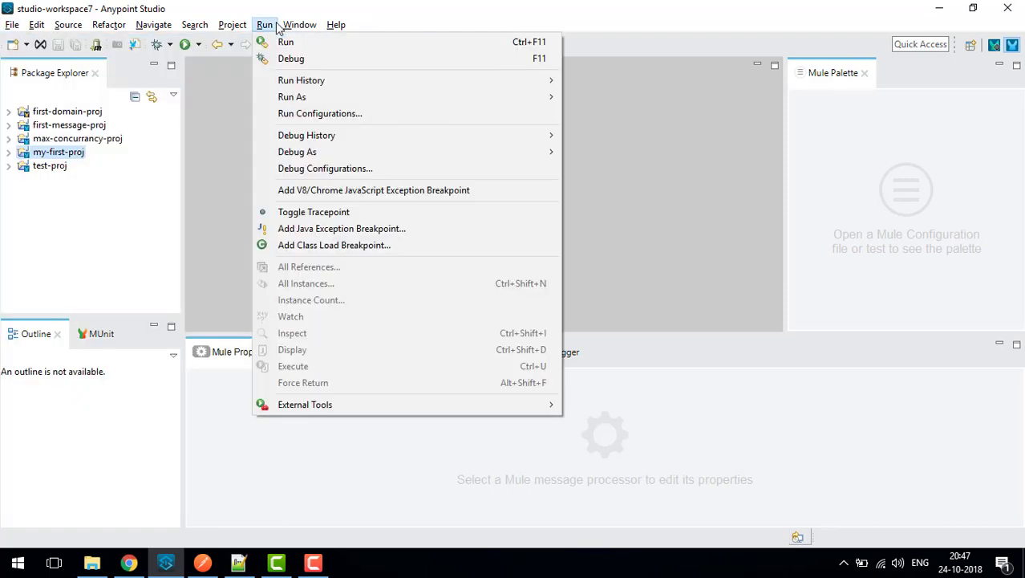
pyautogui.click(12, 24)
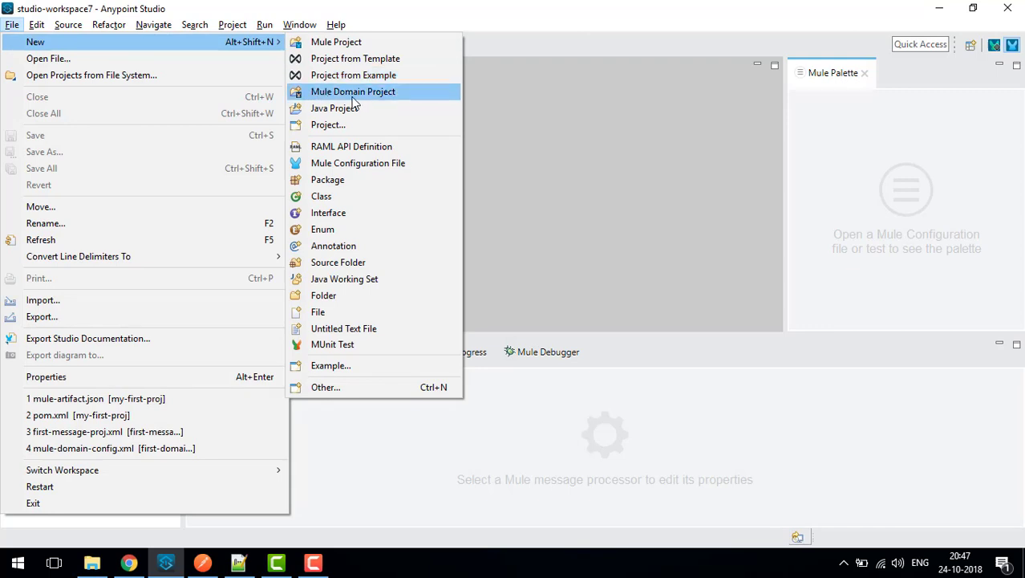
pyautogui.click(353, 90)
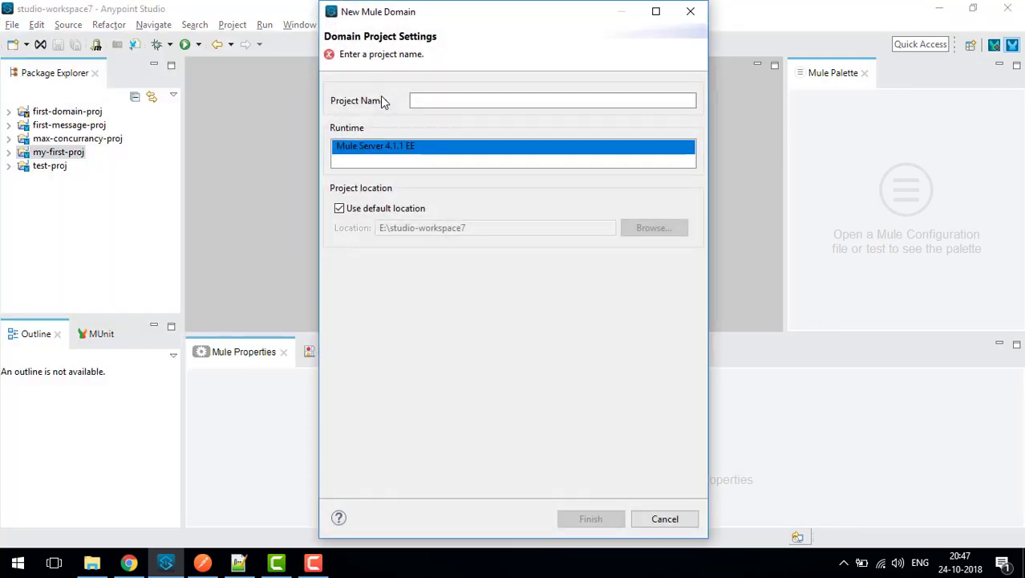
pyautogui.write('domain-proj')
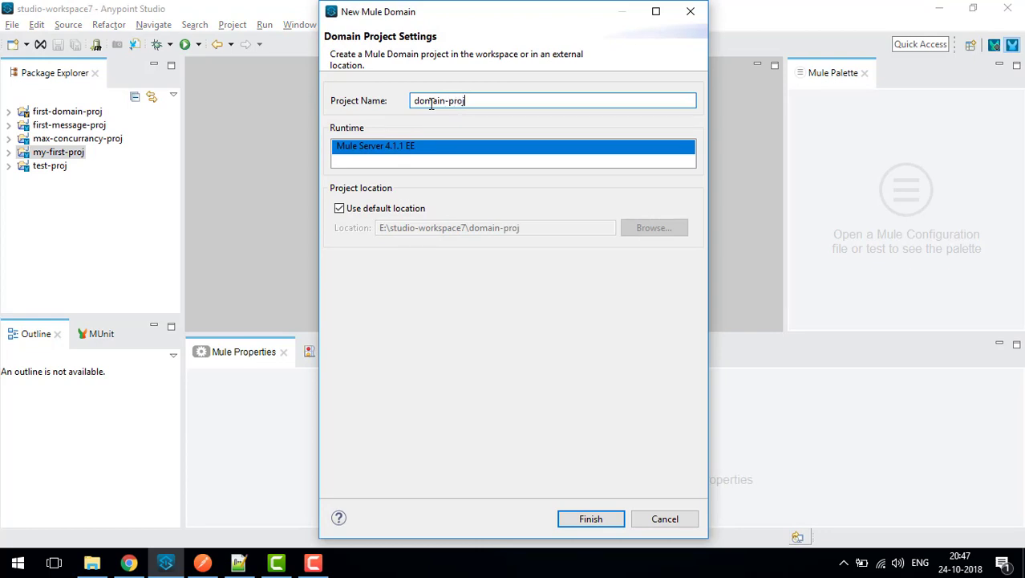
pyautogui.click(591, 518)
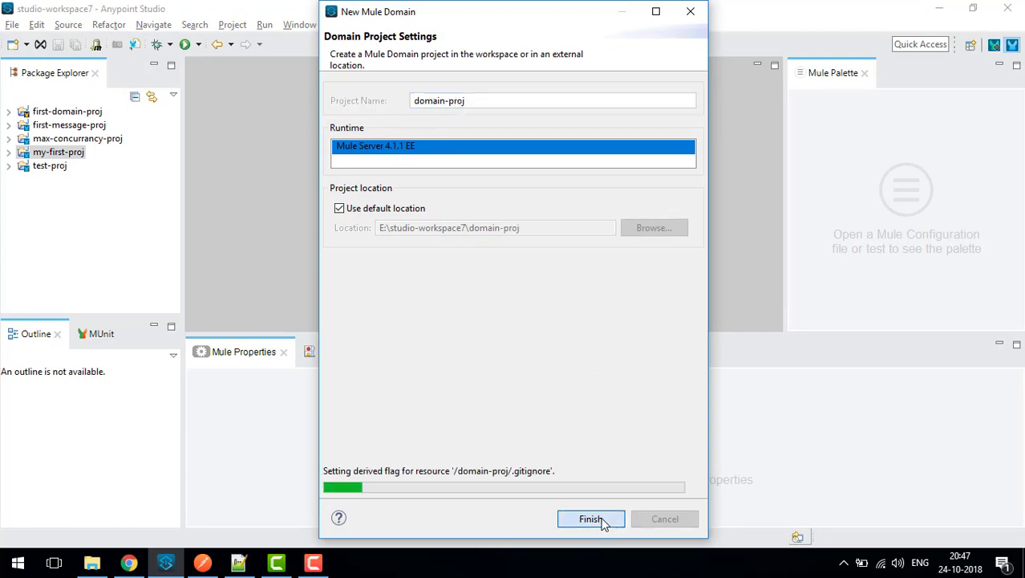
pyautogui.click(592, 519)
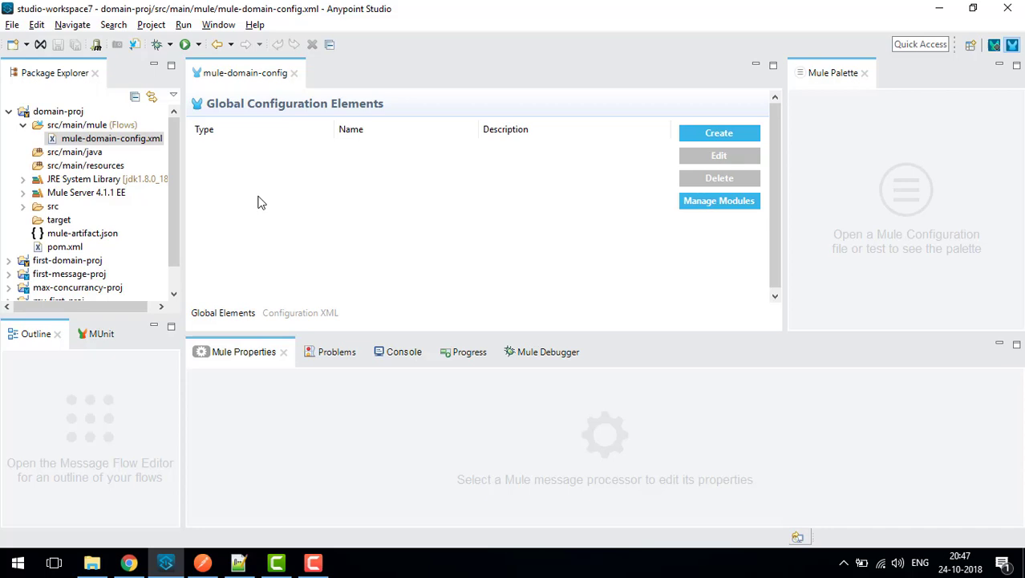
pyautogui.click(112, 138)
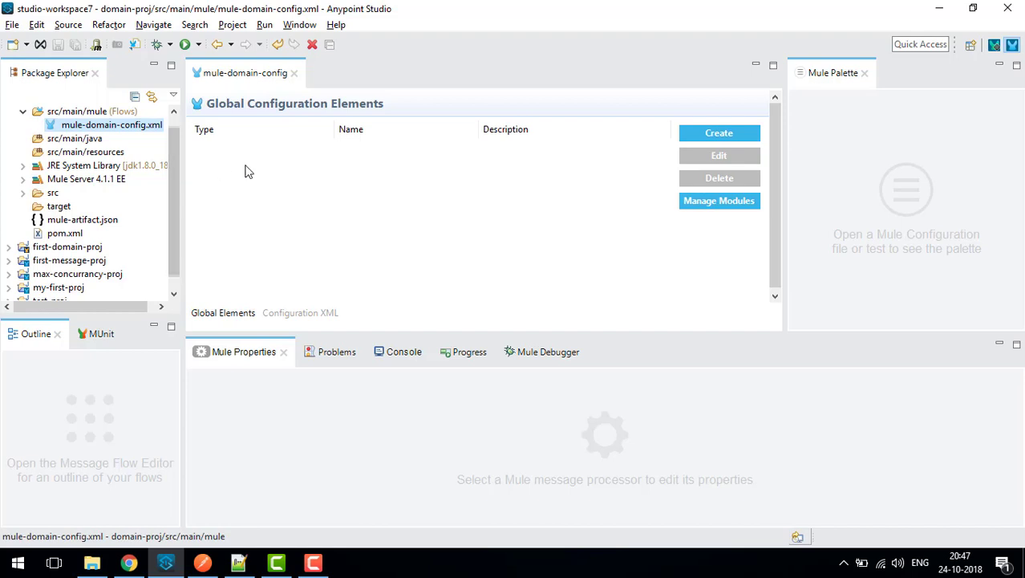
pyautogui.moveTo(430, 201)
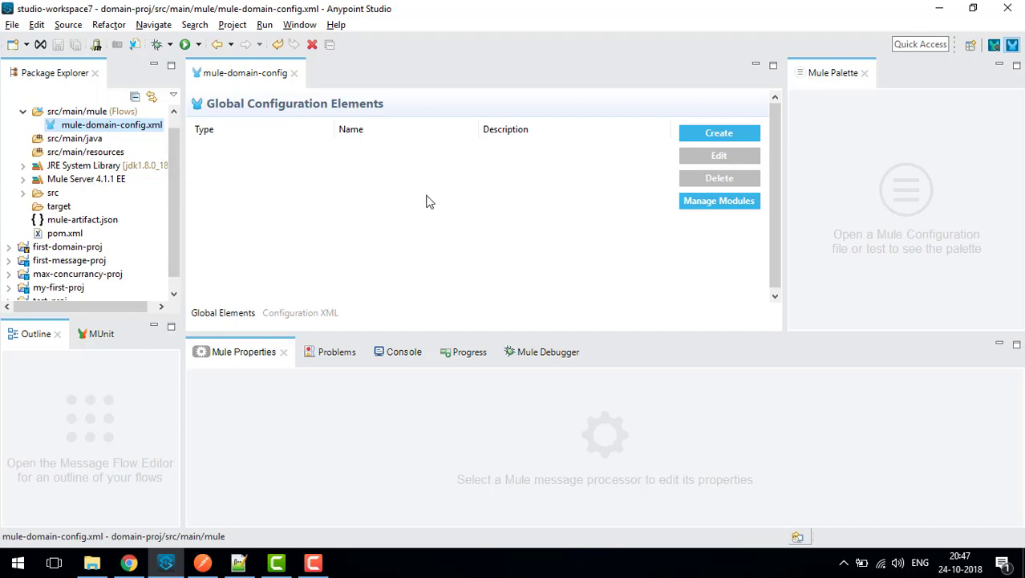
pyautogui.moveTo(514, 204)
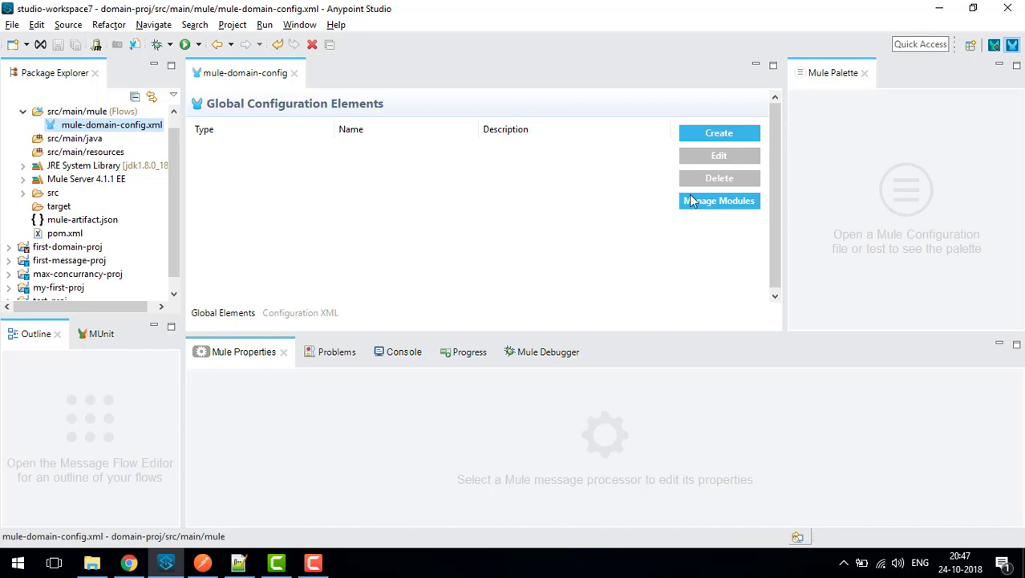
pyautogui.moveTo(554, 179)
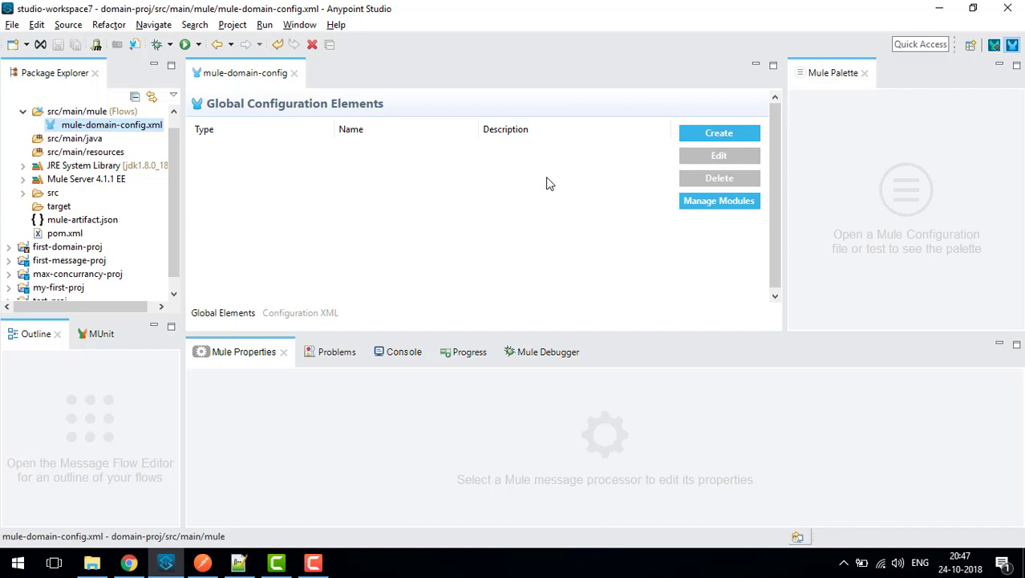
pyautogui.moveTo(439, 222)
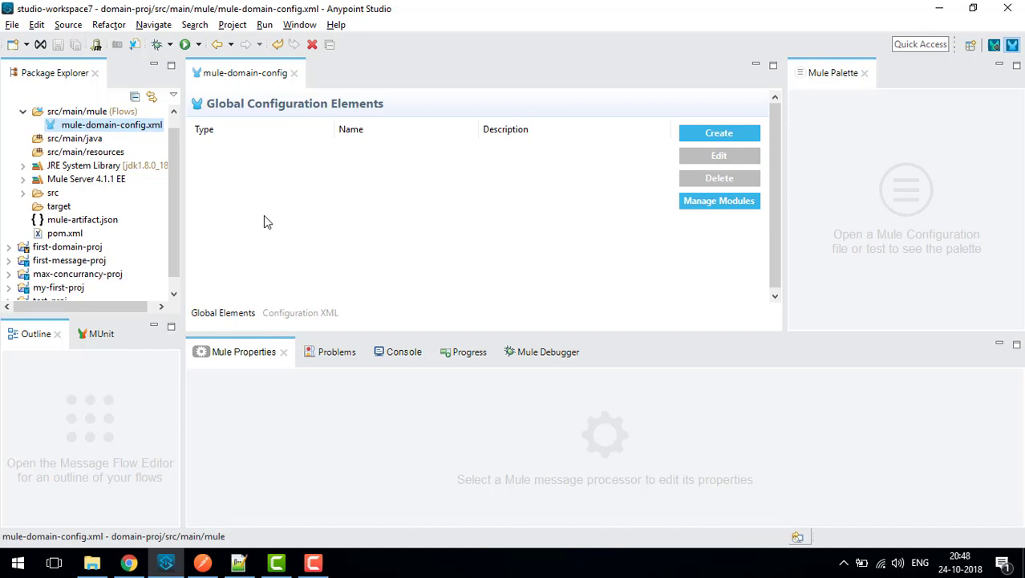
pyautogui.moveTo(719, 133)
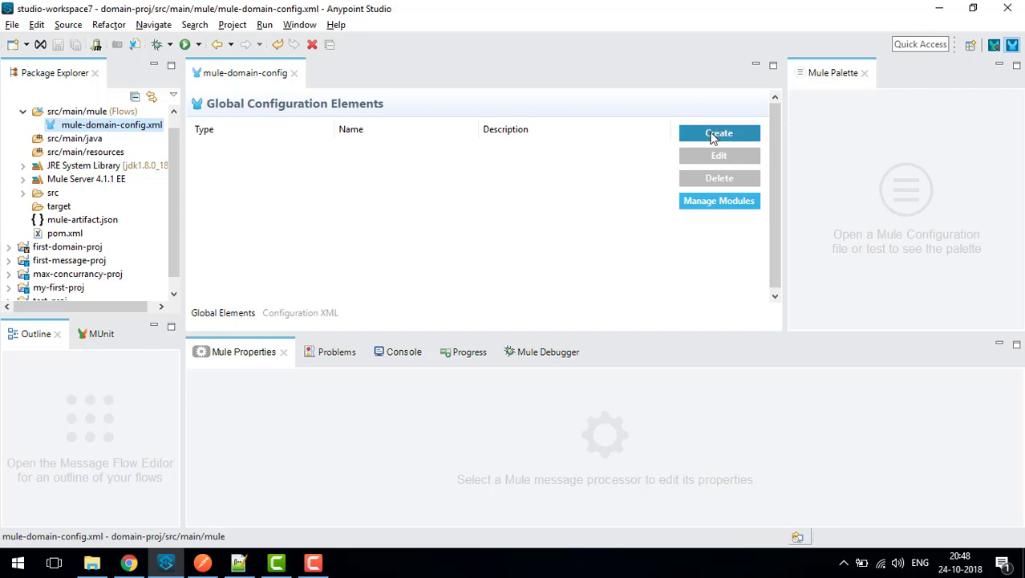
pyautogui.click(719, 132)
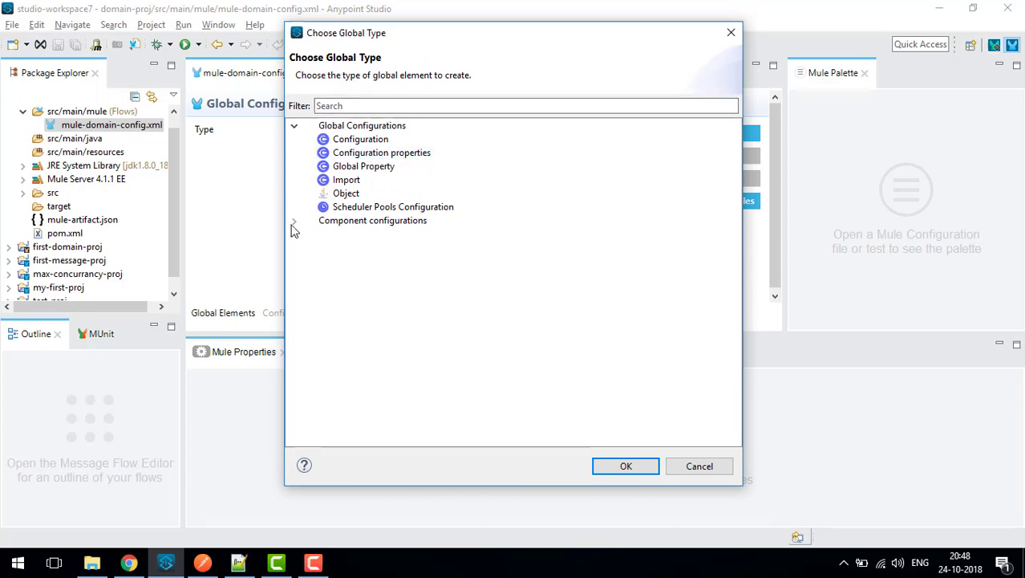
pyautogui.click(294, 220)
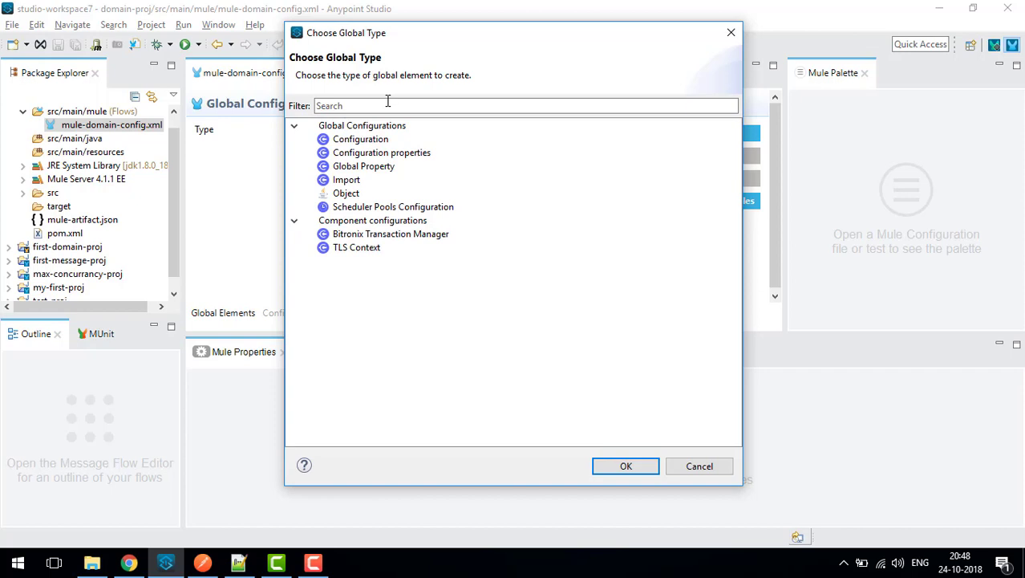
pyautogui.click(699, 466)
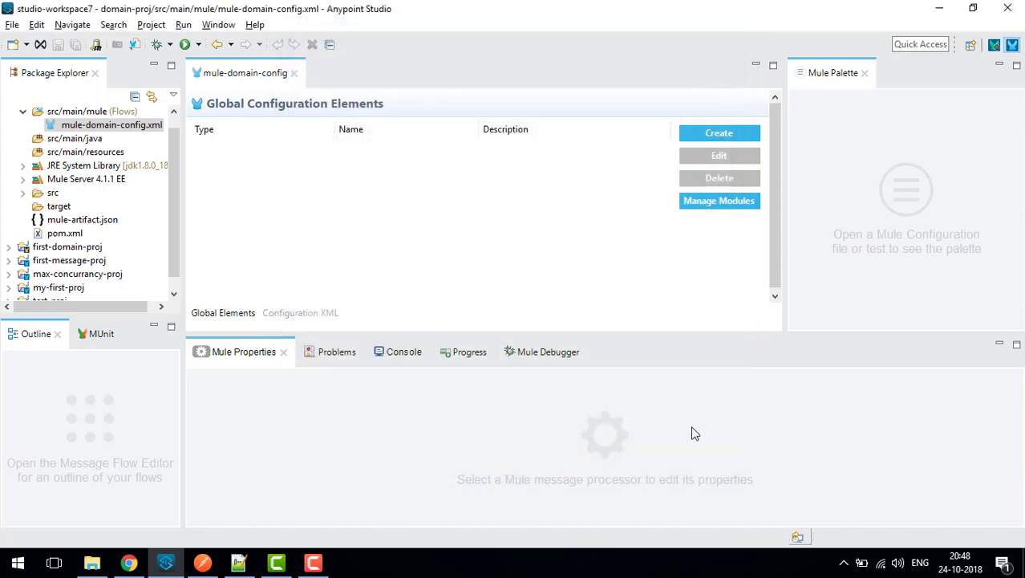
pyautogui.moveTo(708, 256)
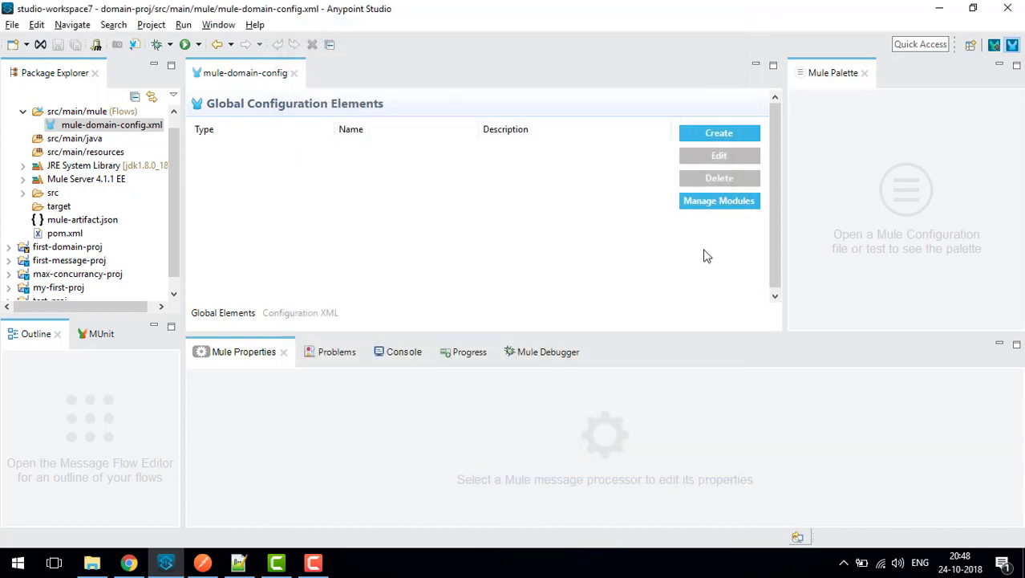
pyautogui.moveTo(716, 227)
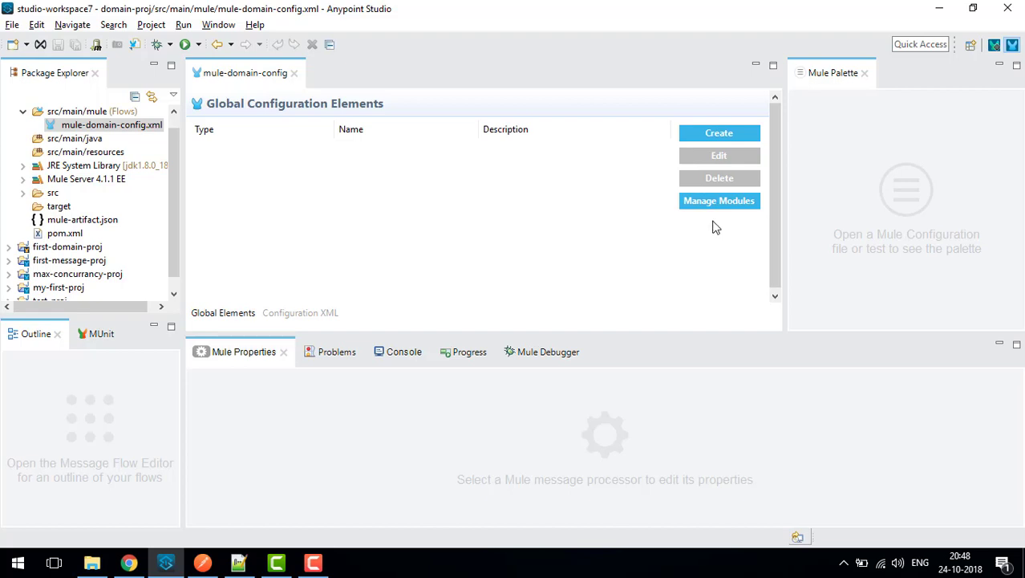
# - In domain-proj's Modules settings, find the FTP Connector - Mule 4 on Exchange and add it
pyautogui.click(719, 201)
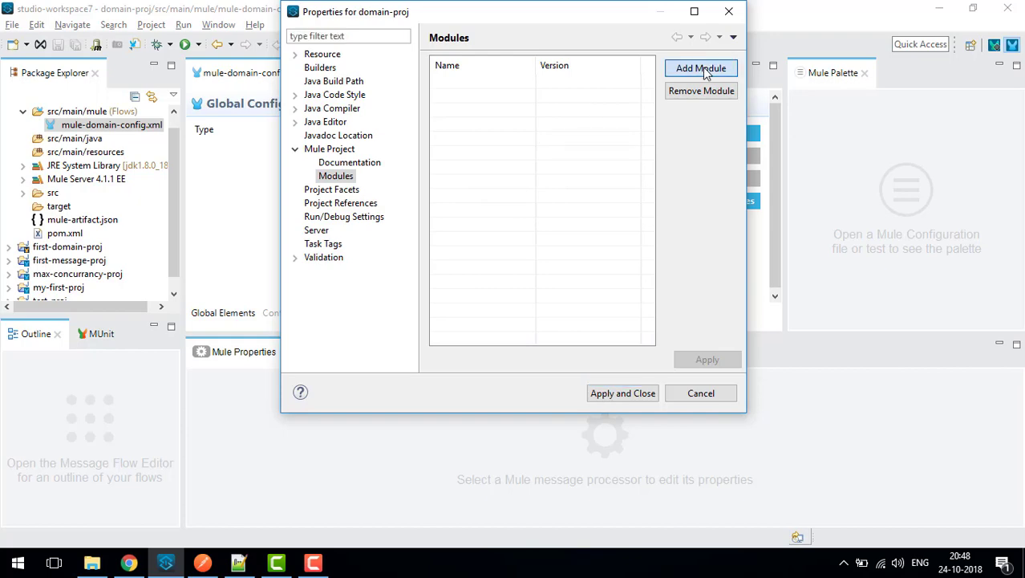
pyautogui.click(701, 69)
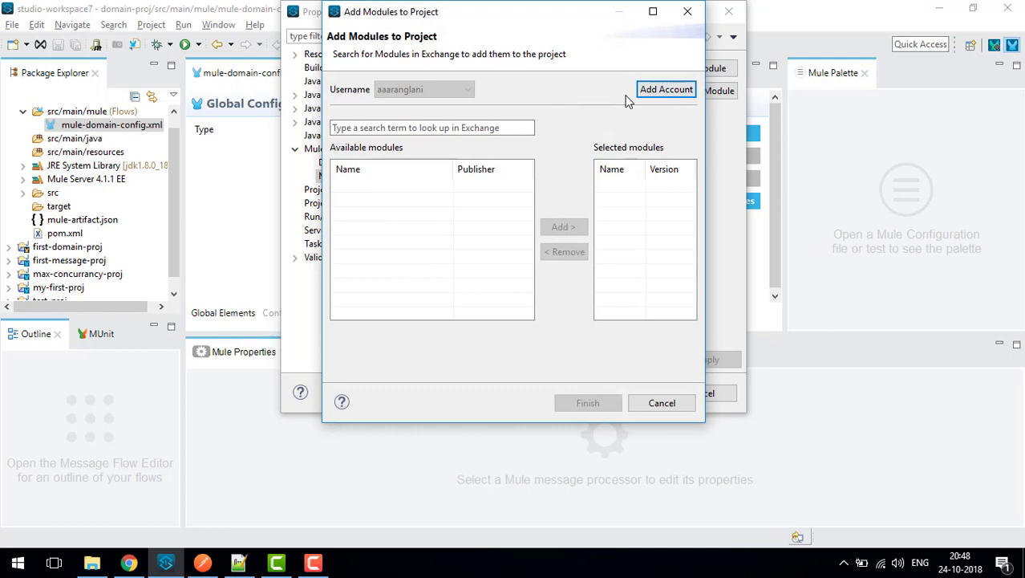
pyautogui.click(432, 127)
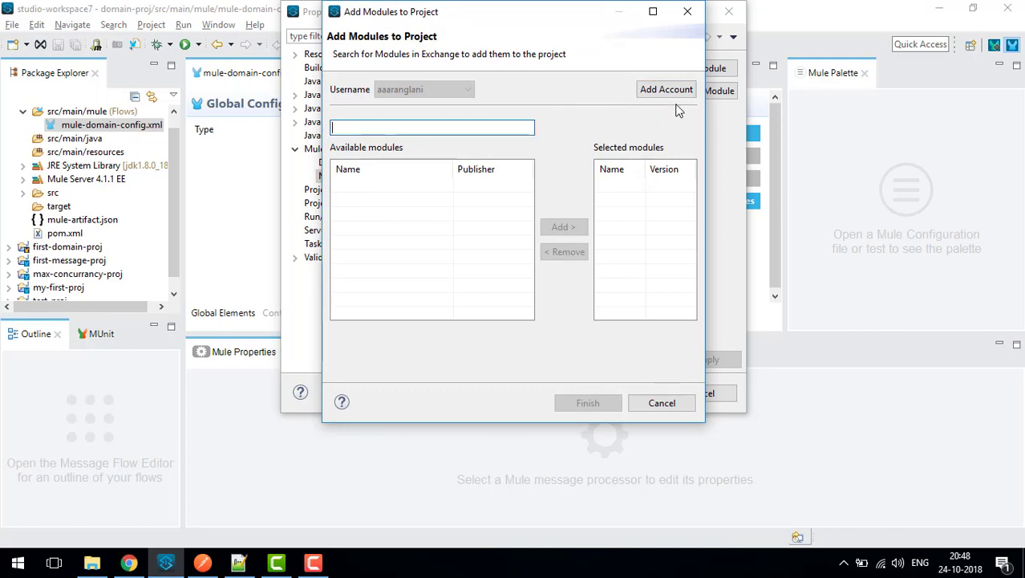
pyautogui.moveTo(623, 101)
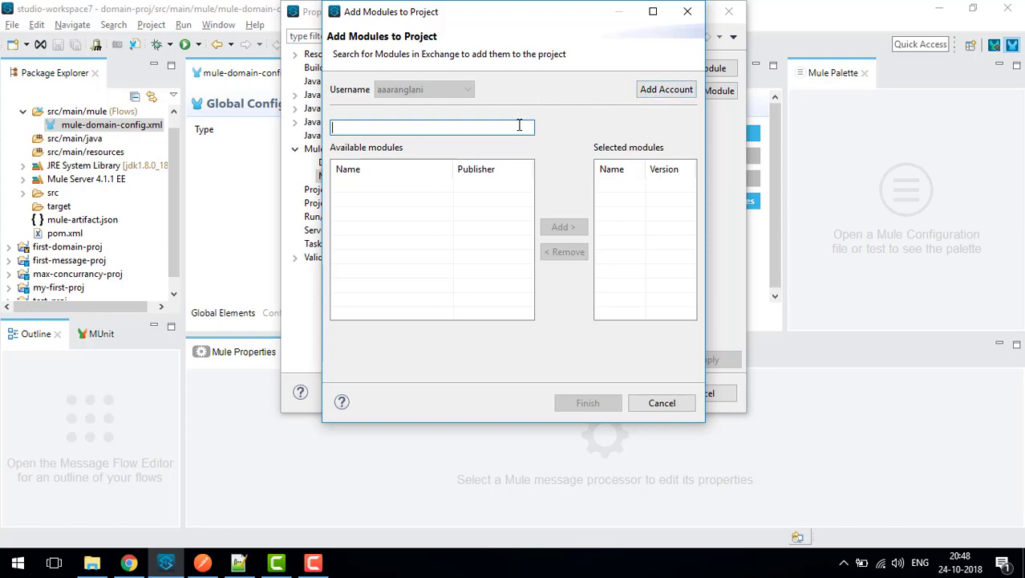
pyautogui.write('ftp')
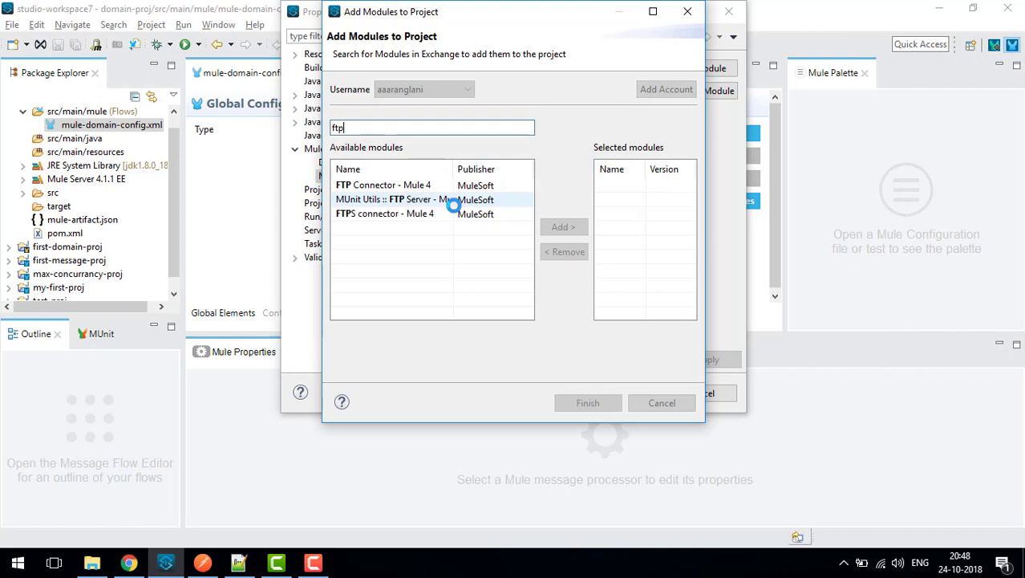
pyautogui.click(383, 184)
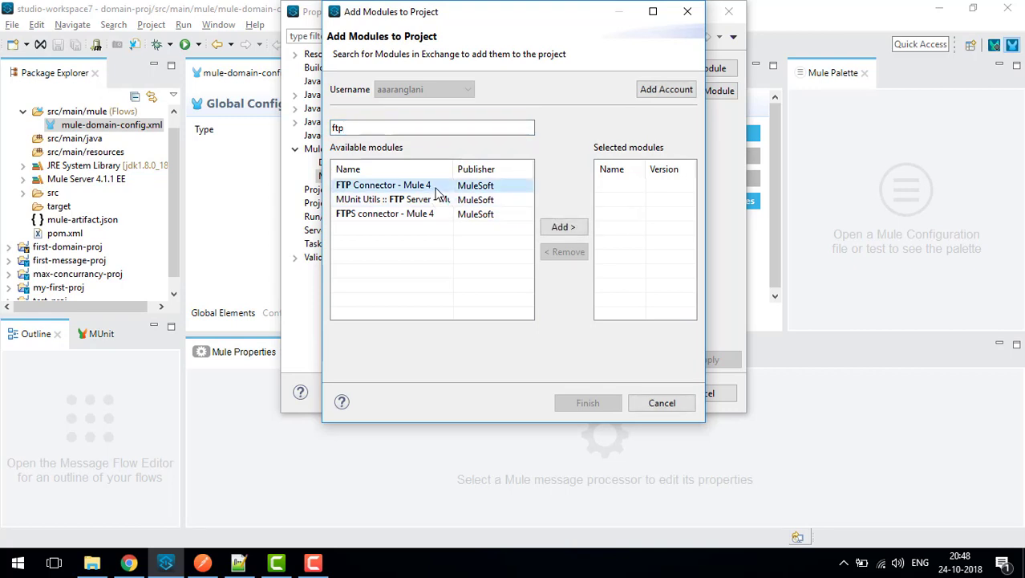
pyautogui.click(563, 227)
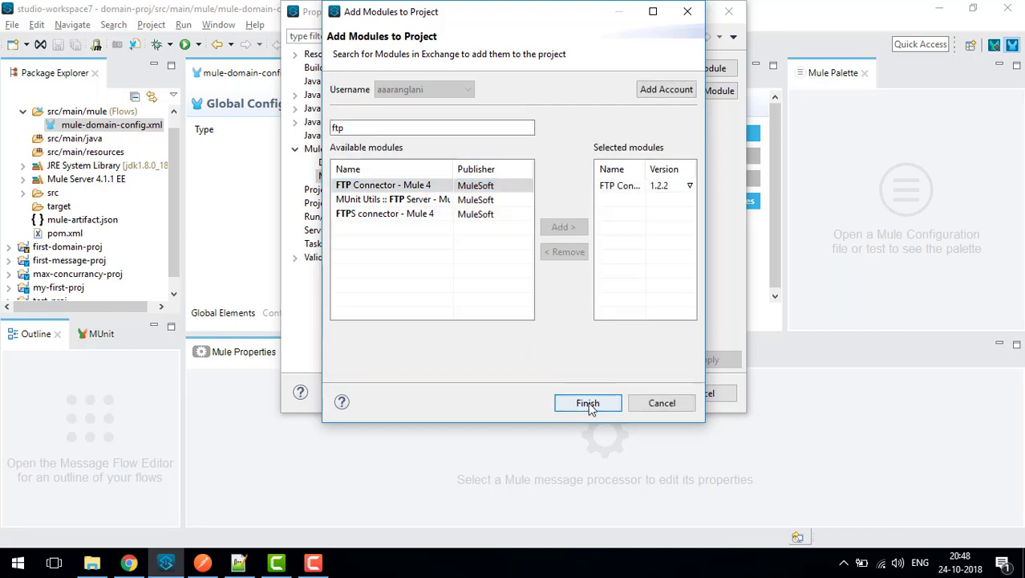
# - Finish adding FTP Connector 1.2.2, apply and close properties, and start a new global element
pyautogui.click(587, 403)
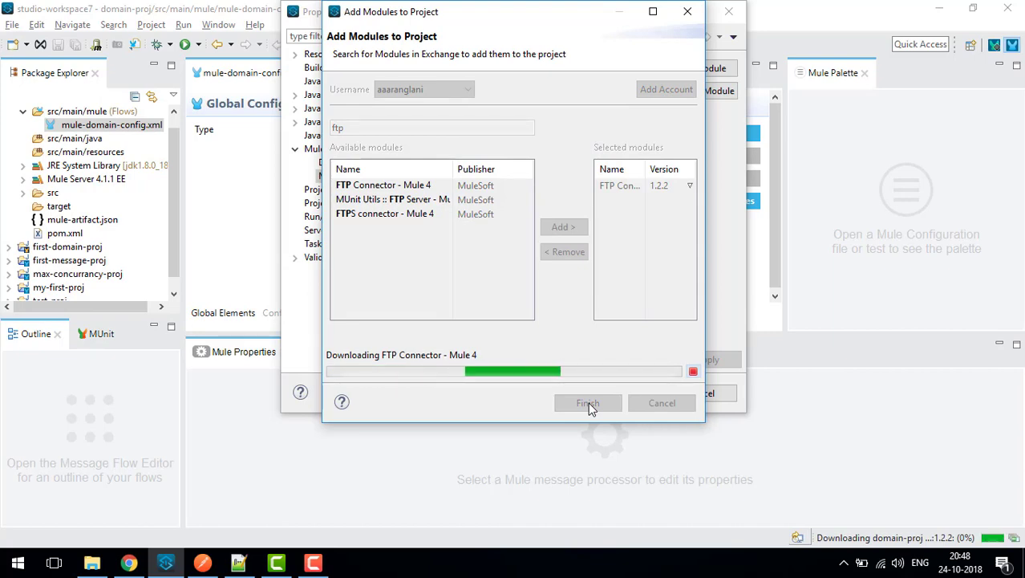
pyautogui.click(587, 402)
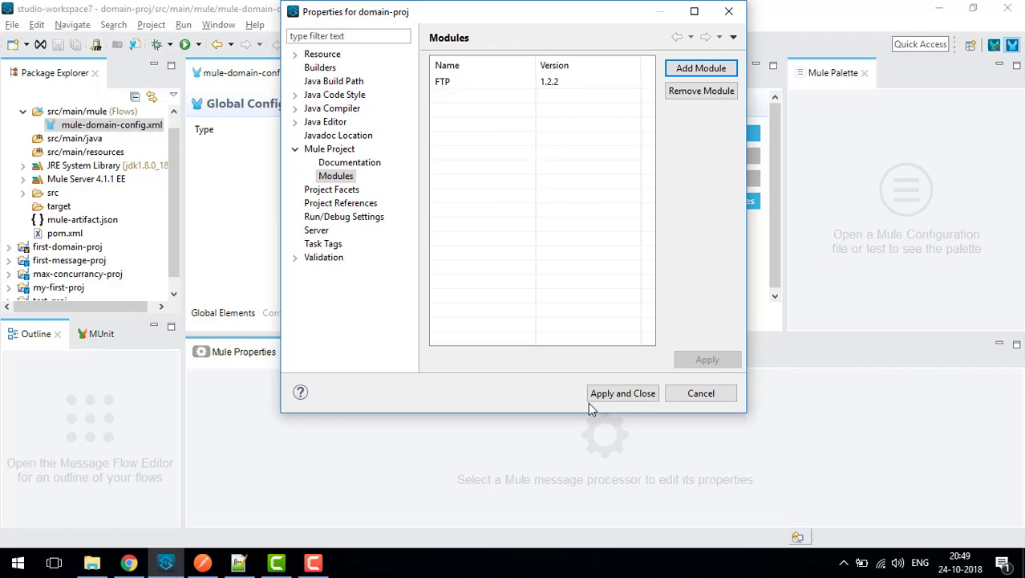
pyautogui.click(622, 393)
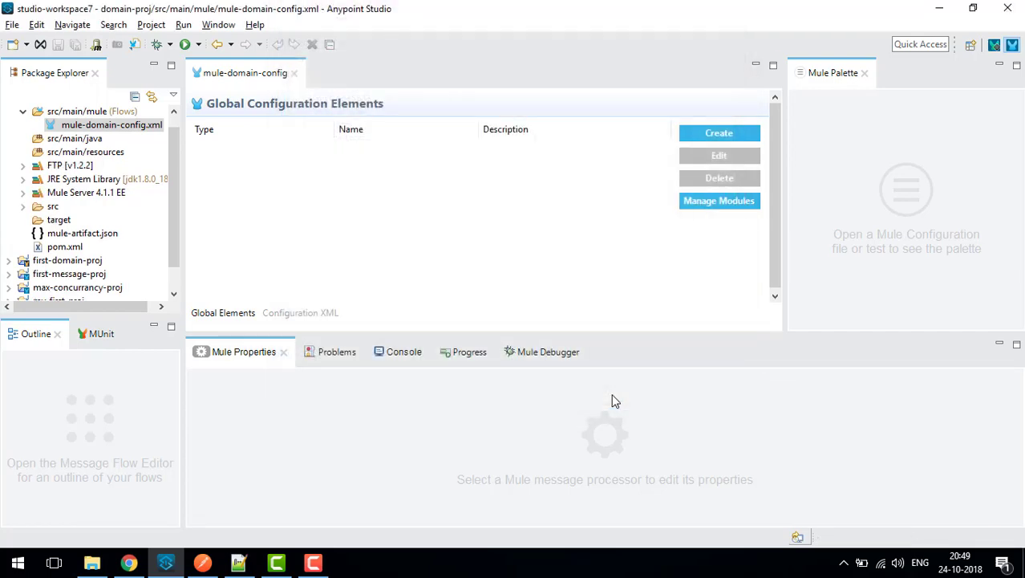
pyautogui.click(718, 132)
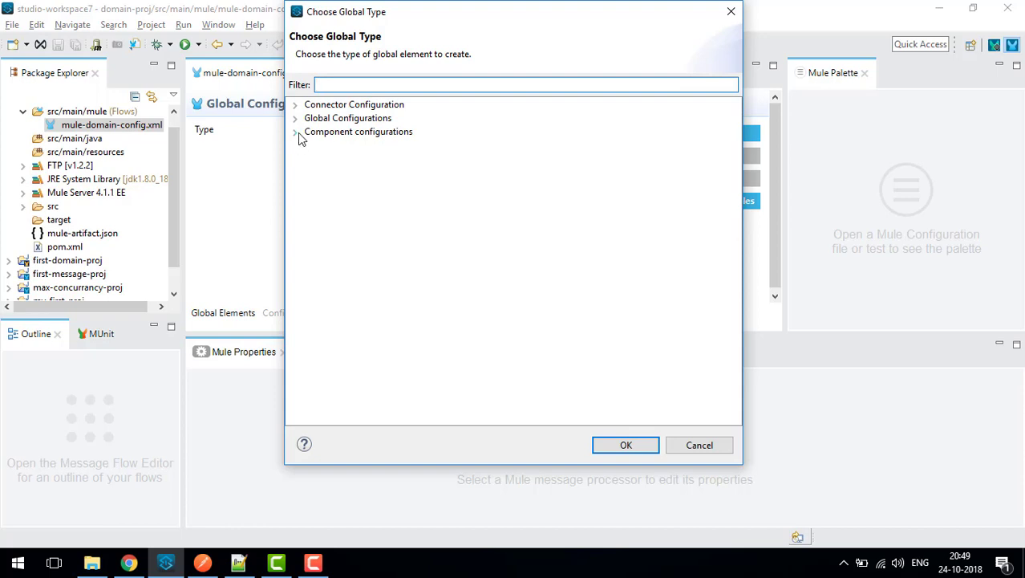
# - Create an FTP Config element with host test.admin.com, username test and a password, and save it
pyautogui.click(295, 132)
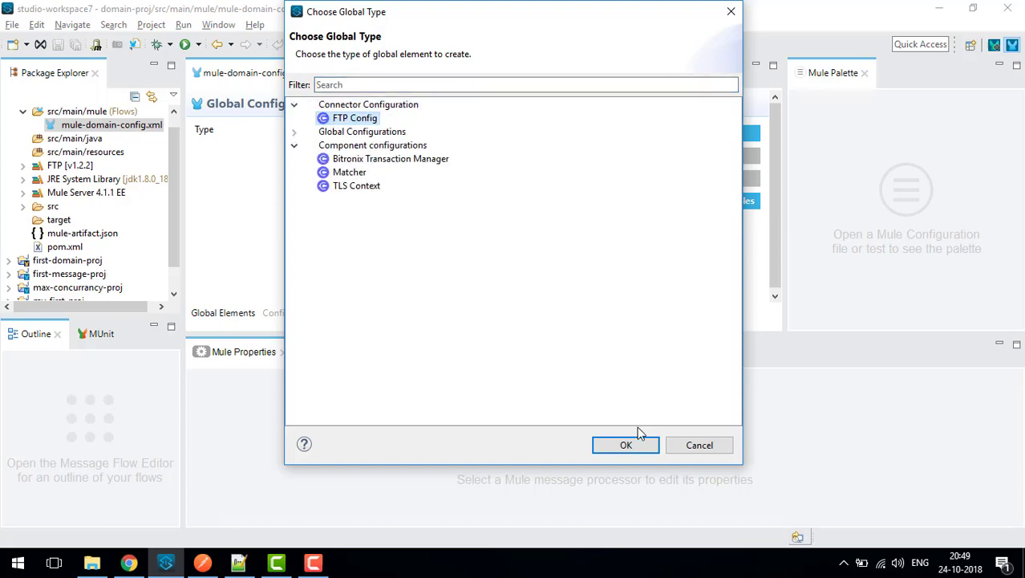
pyautogui.click(625, 444)
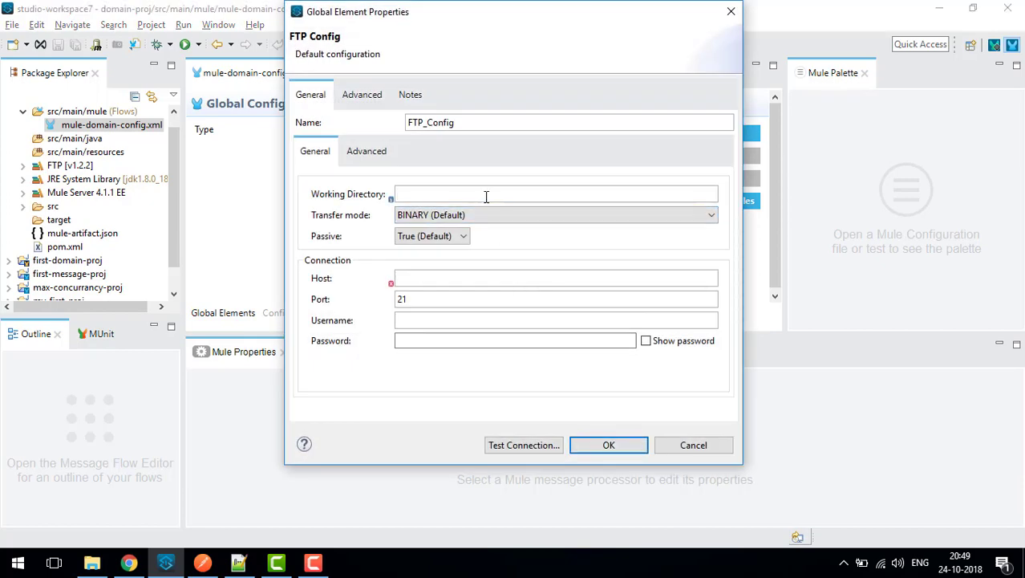
pyautogui.write('t')
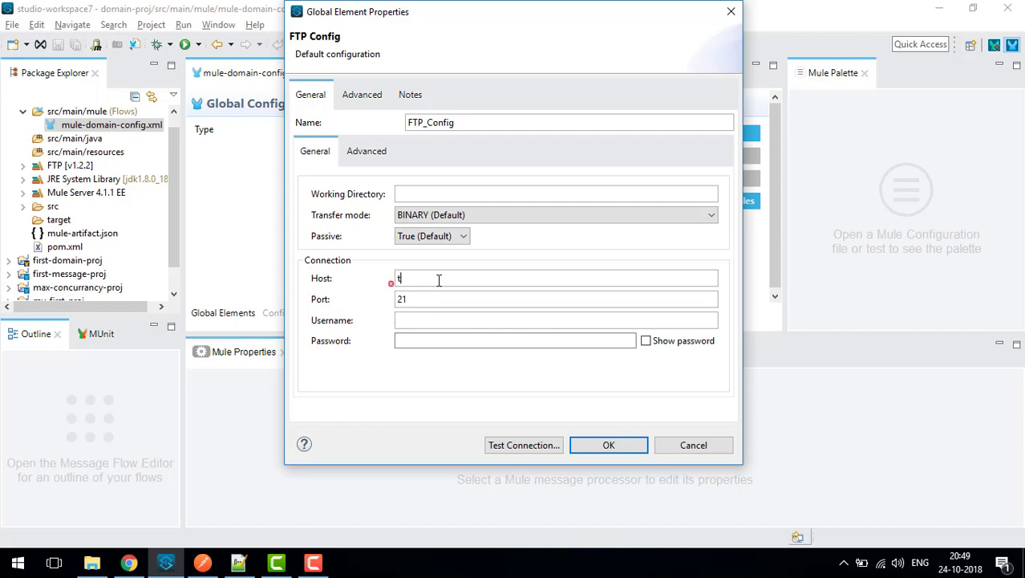
pyautogui.write('est.')
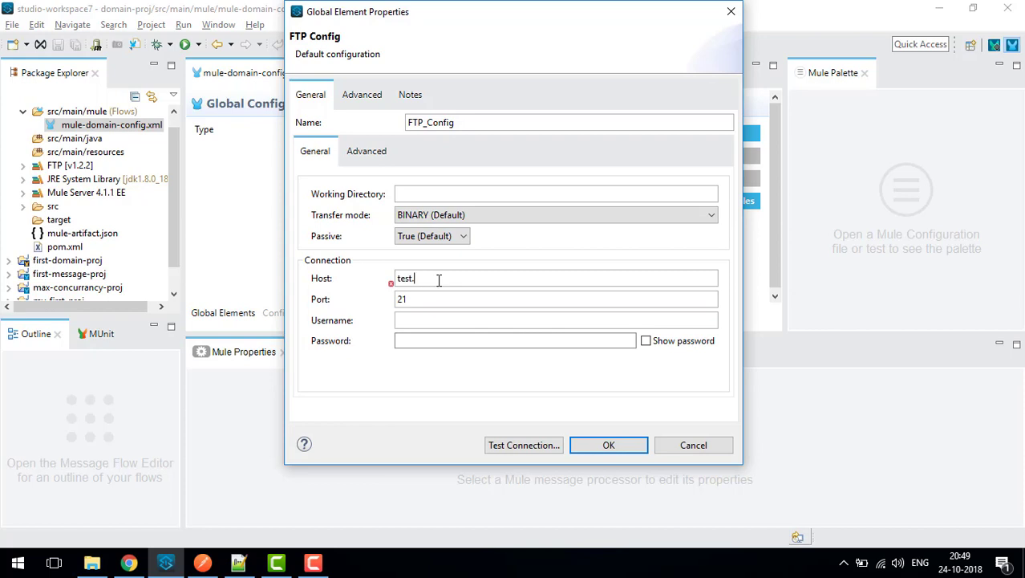
pyautogui.write('admin')
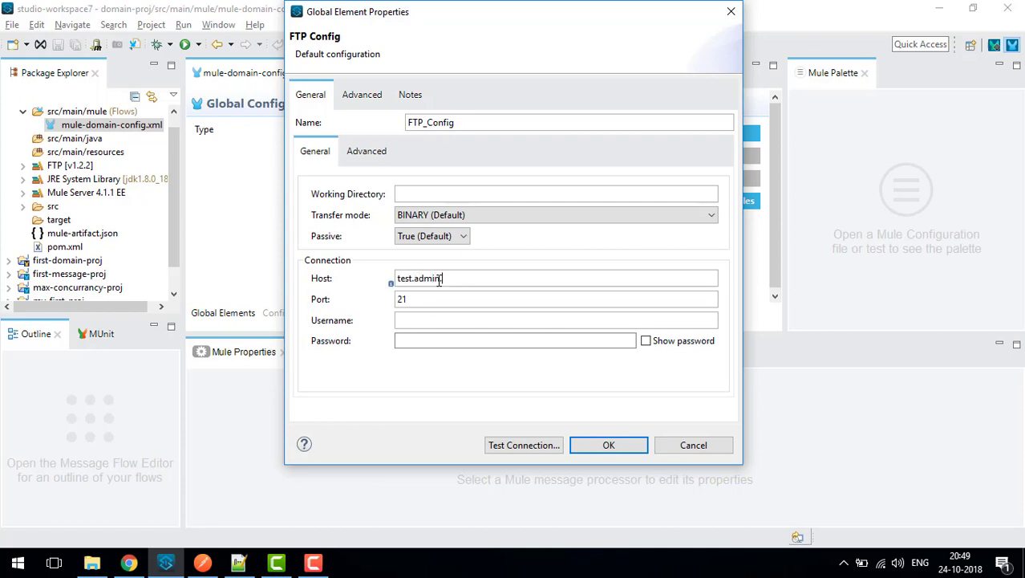
pyautogui.write('t')
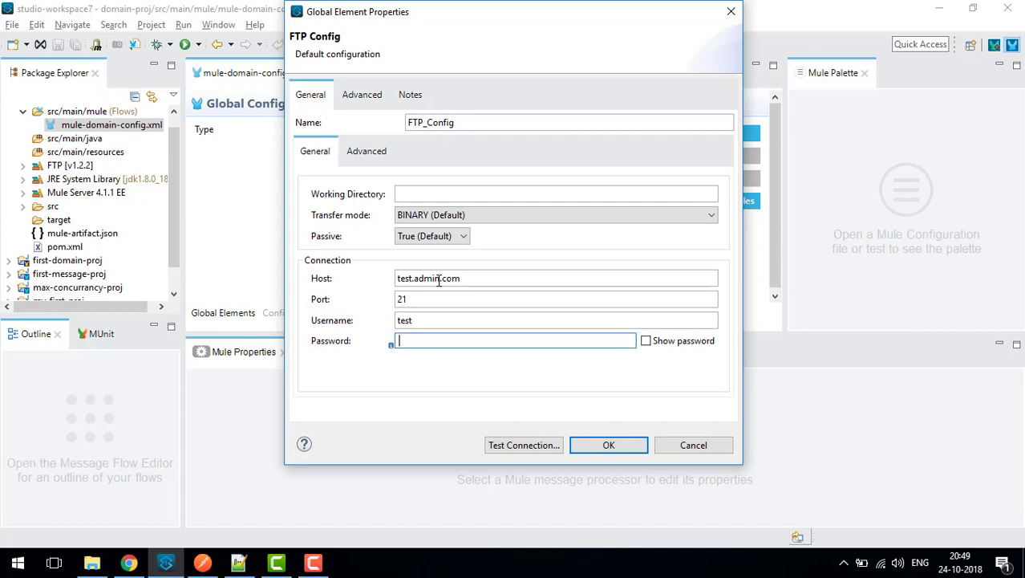
pyautogui.write('••••')
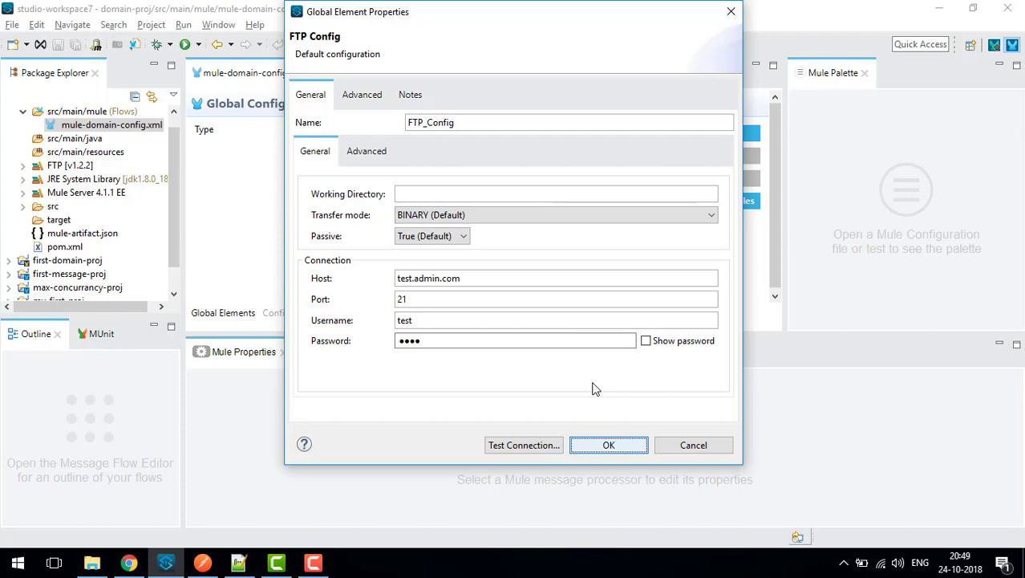
pyautogui.click(608, 444)
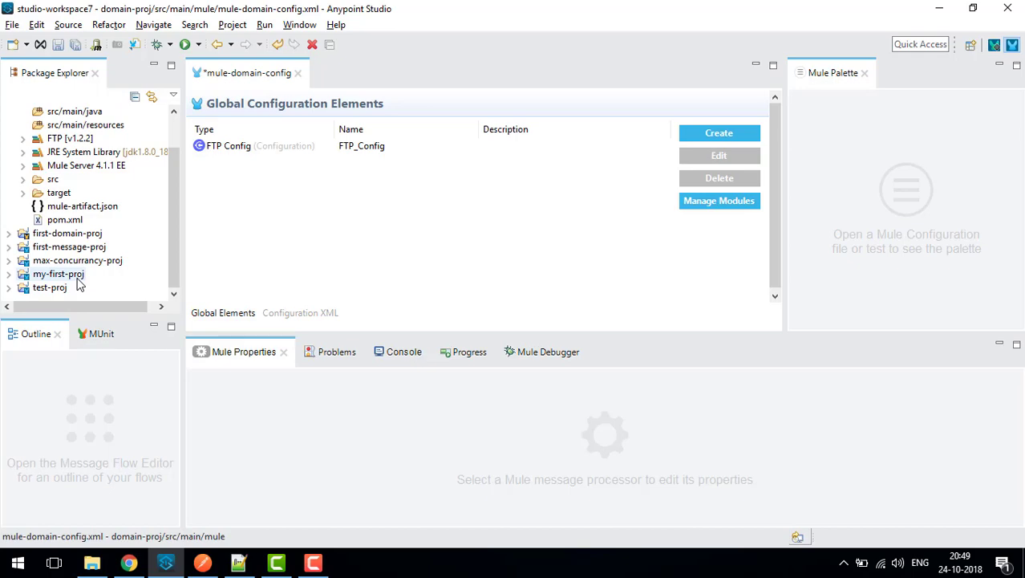
# - In my-first-proj's Mule Project properties, set Domain to domain-proj and apply
pyautogui.rightClick(57, 274)
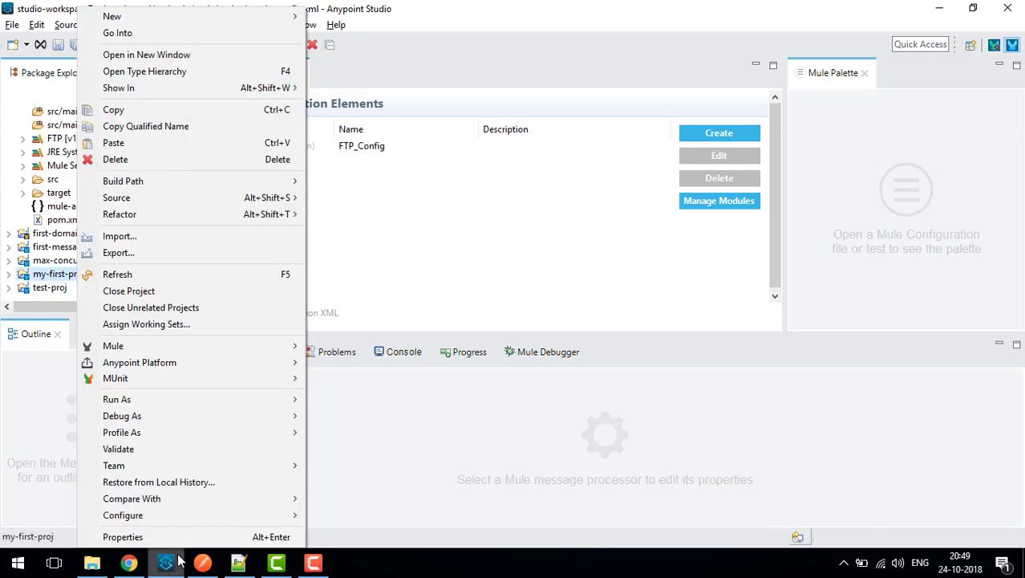
pyautogui.click(122, 536)
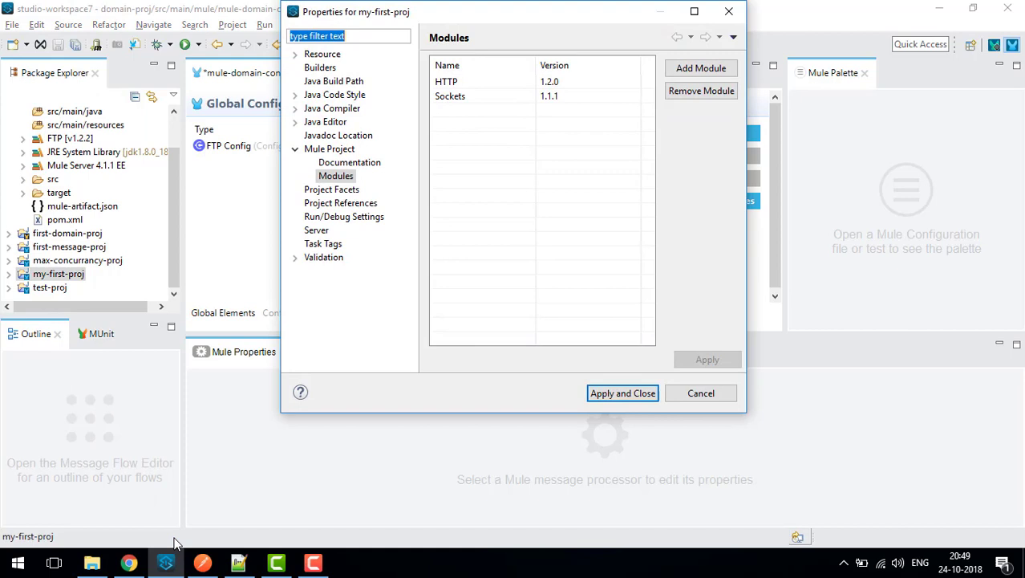
pyautogui.click(329, 148)
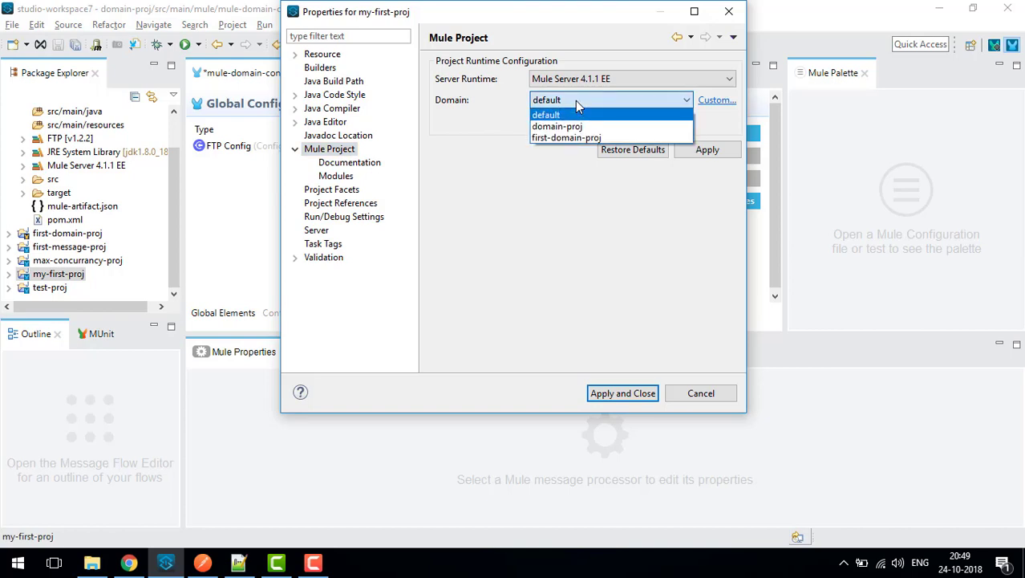
pyautogui.moveTo(557, 126)
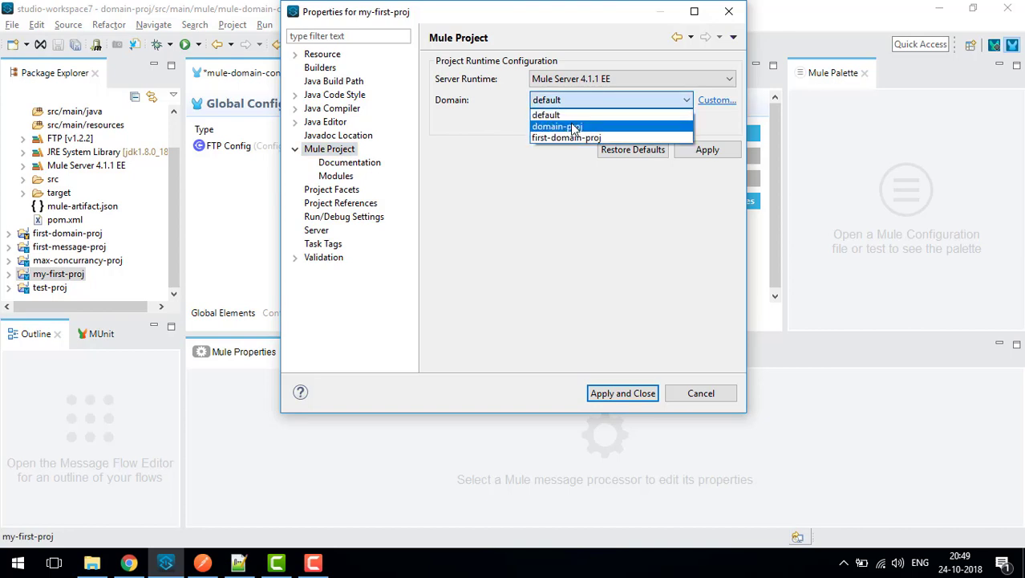
pyautogui.moveTo(565, 138)
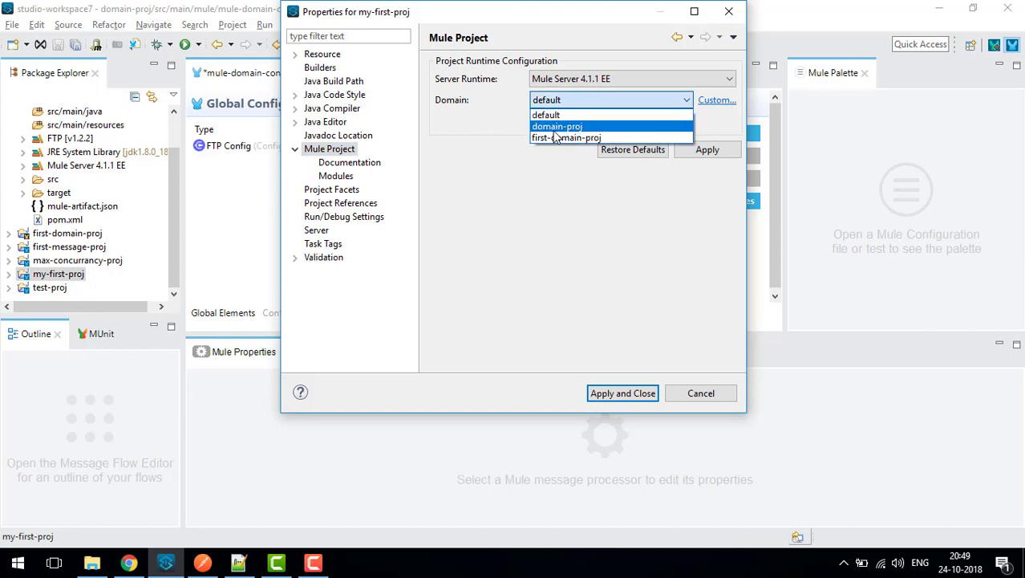
pyautogui.click(557, 126)
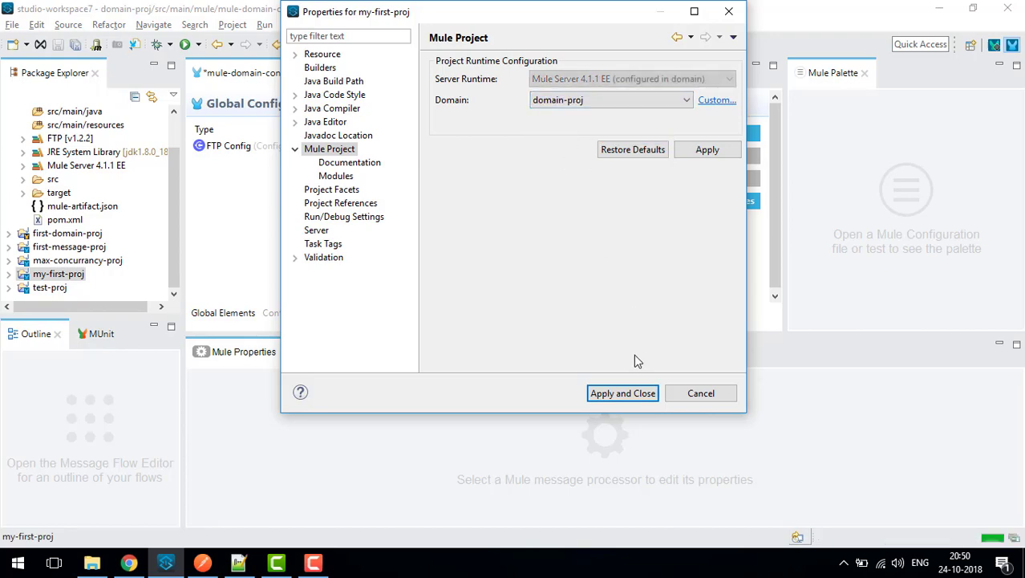
pyautogui.click(622, 392)
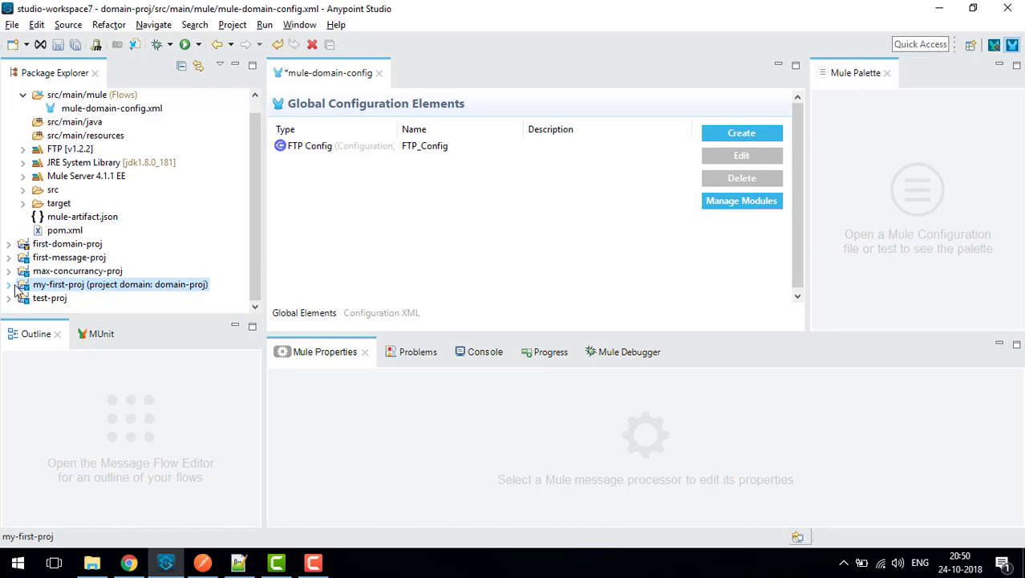
# - Open my-first-proj.xml's flow and search the Mule Palette for 'ftp' connectors
pyautogui.click(15, 284)
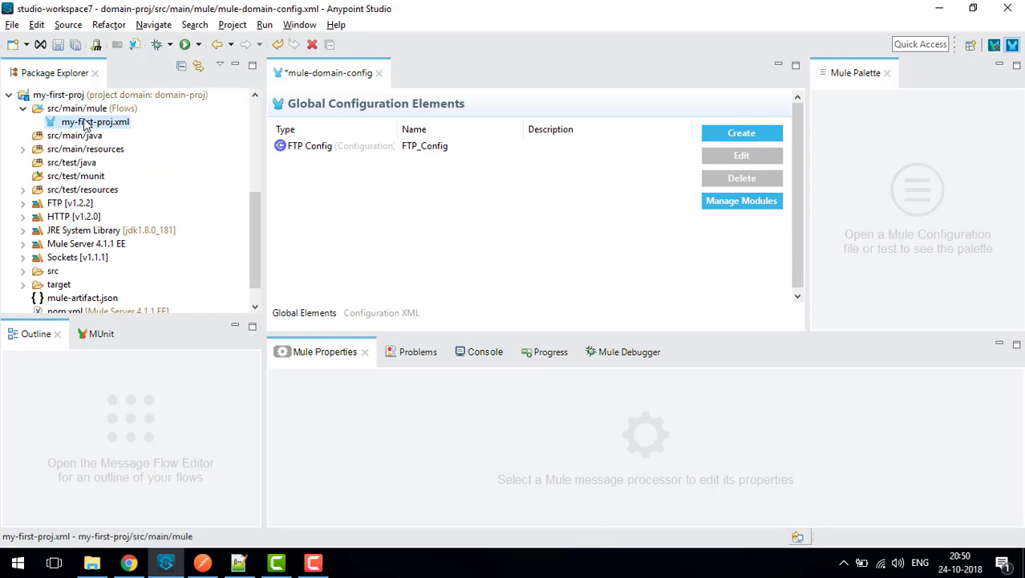
pyautogui.doubleClick(96, 121)
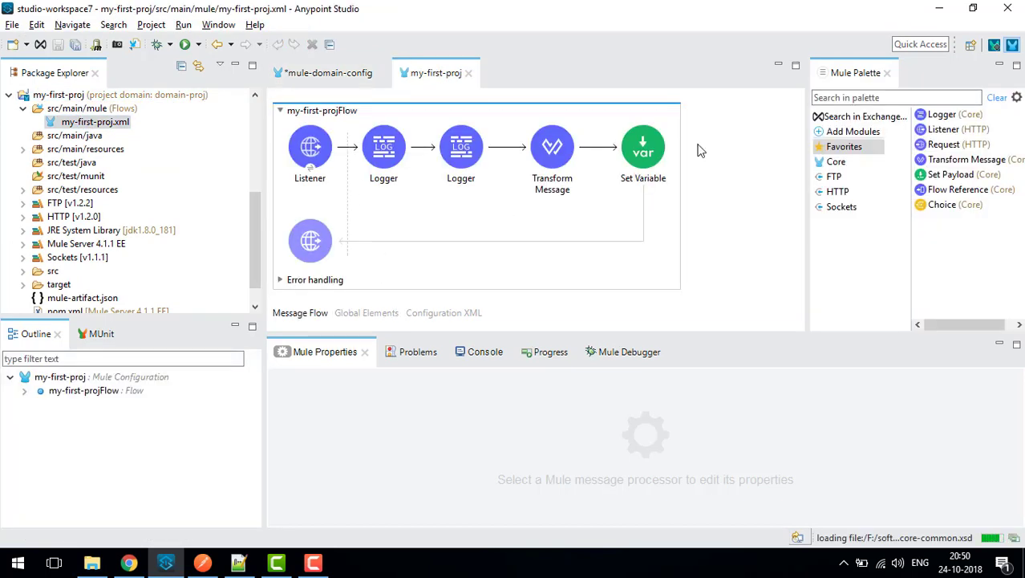
pyautogui.click(366, 313)
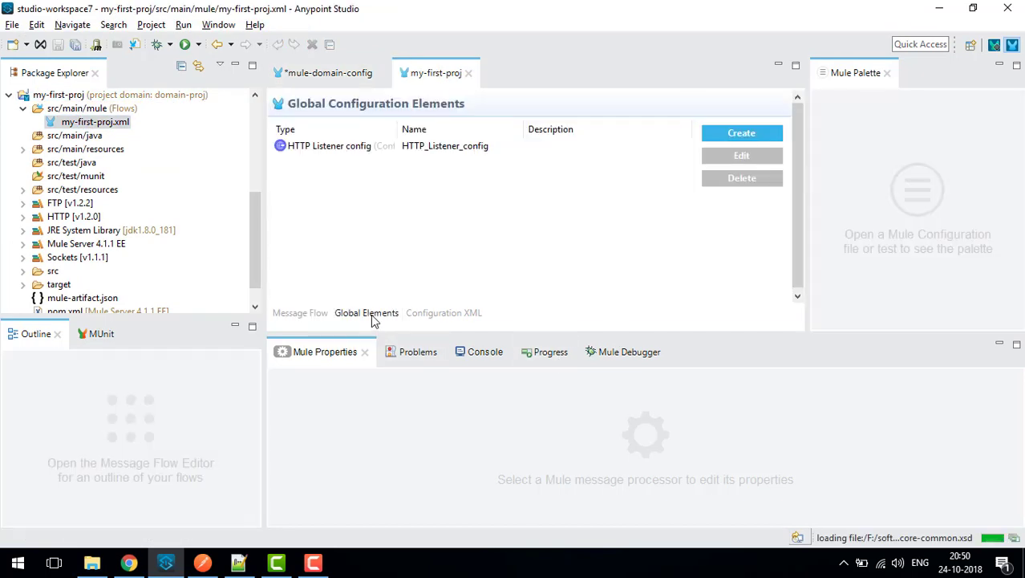
pyautogui.click(300, 312)
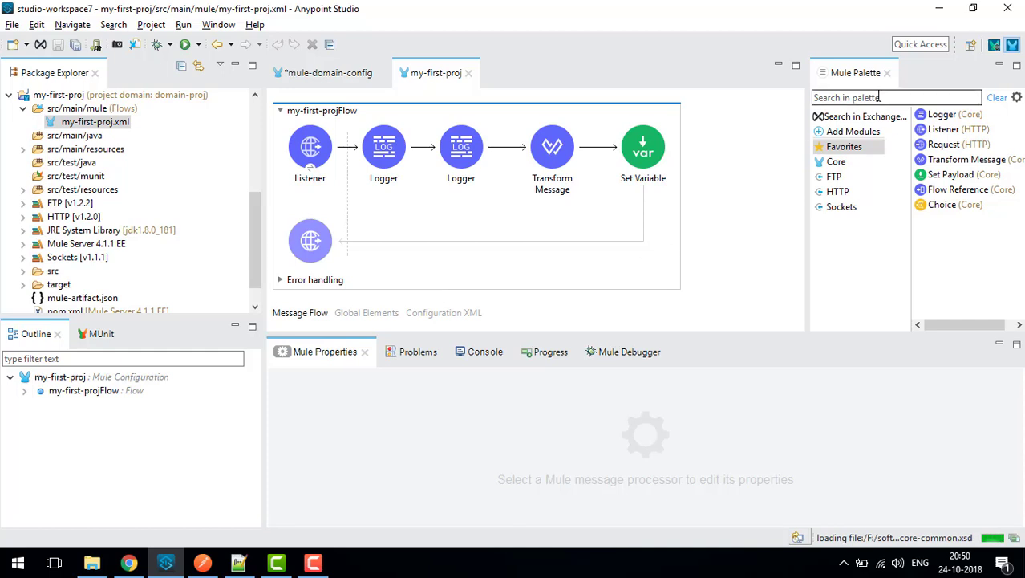
pyautogui.write('ftp')
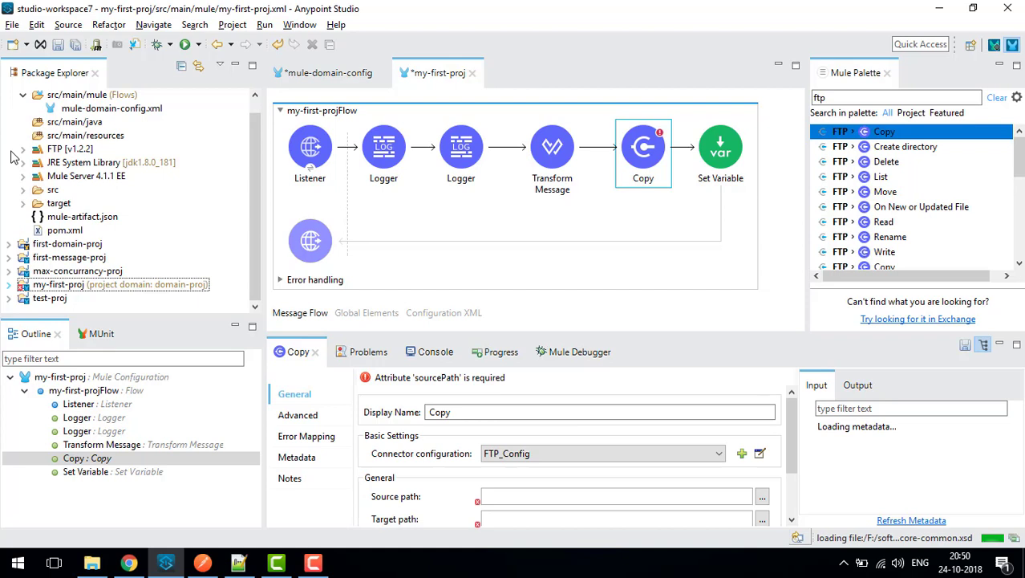
# - Return to the mule-domain-config editor showing FTP_Config under Global Elements
pyautogui.click(328, 72)
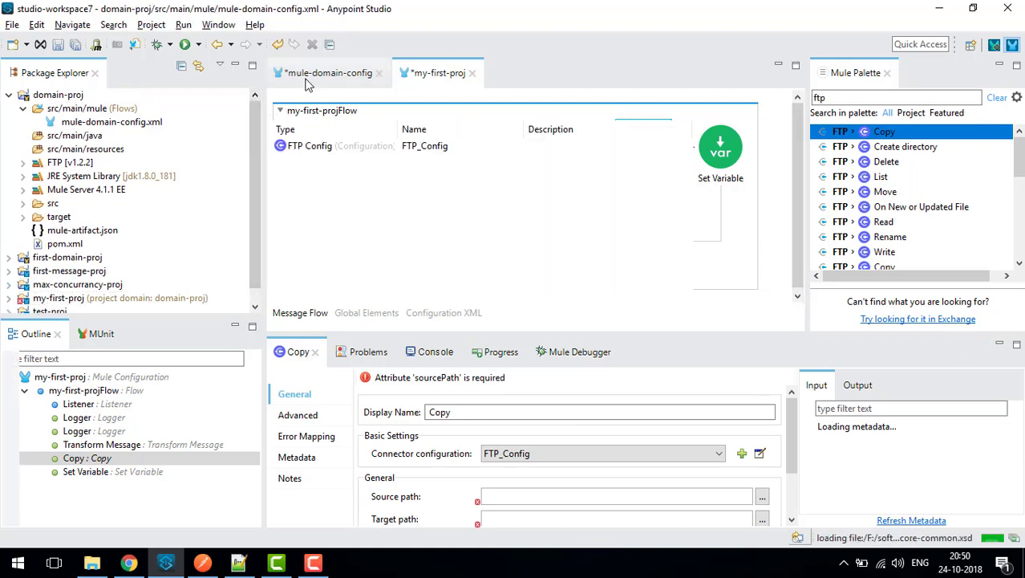
pyautogui.click(329, 73)
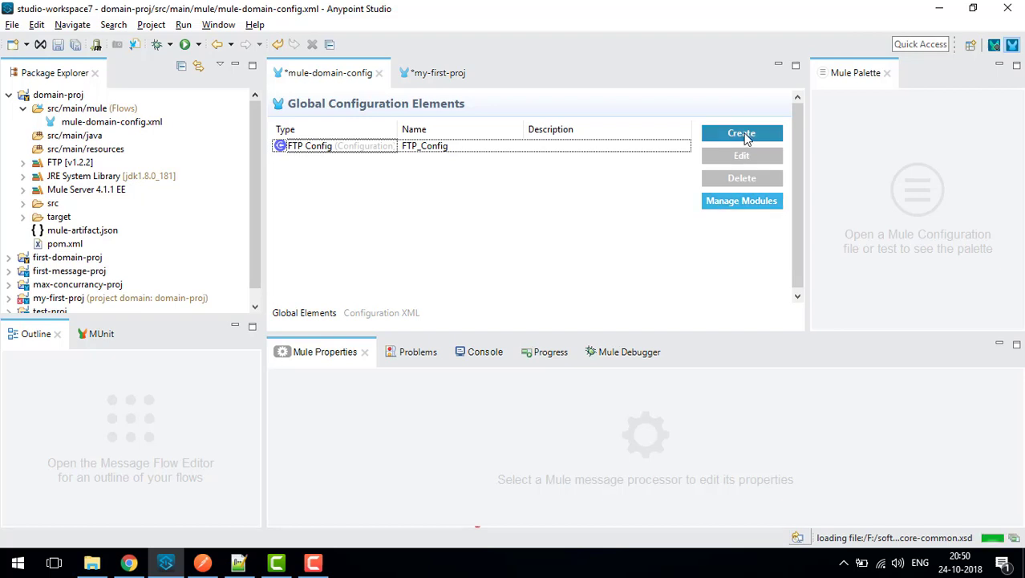
pyautogui.moveTo(648, 209)
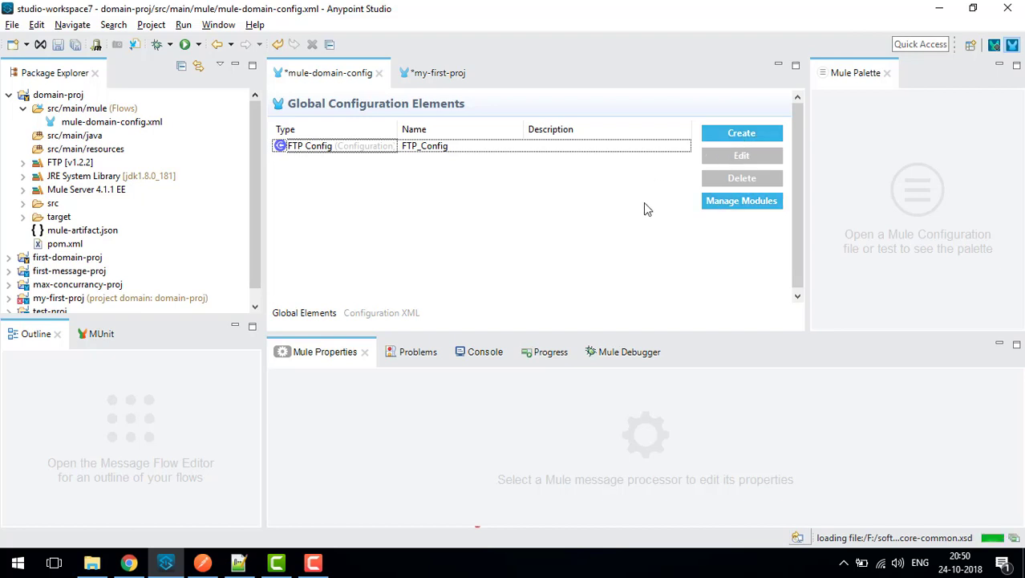
pyautogui.moveTo(490, 243)
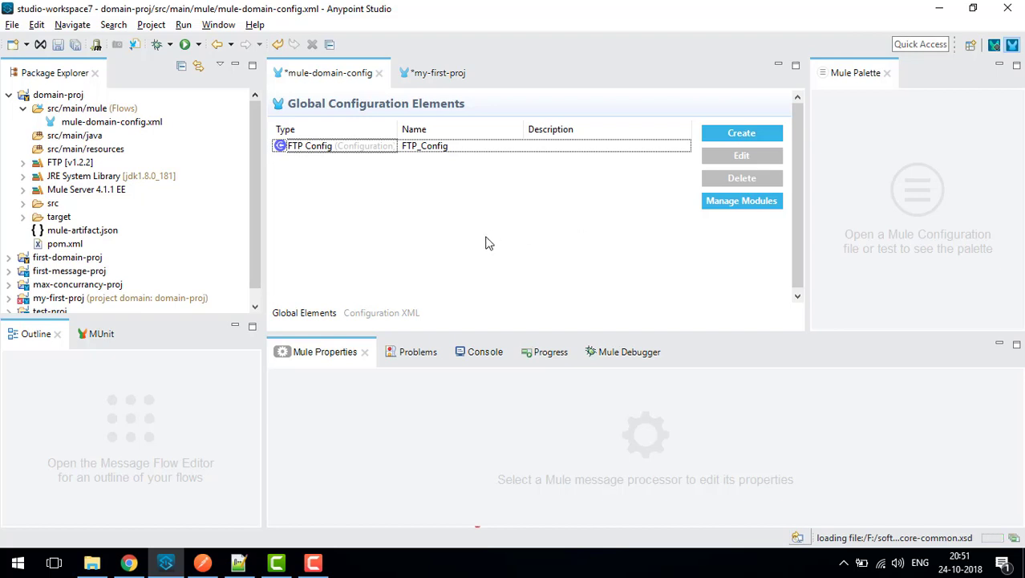